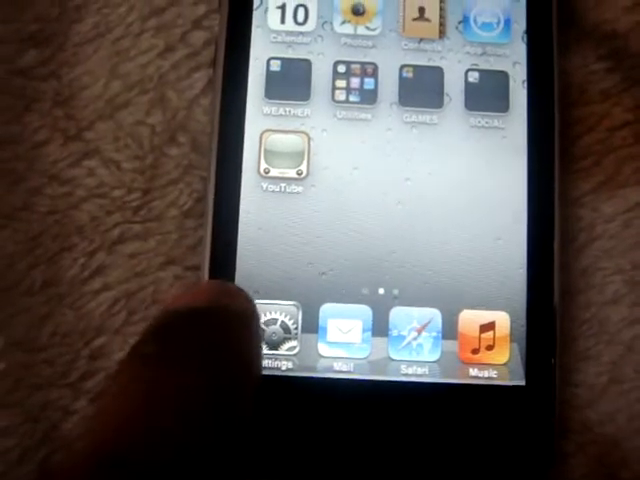
# Show the About page in Settings with version 4.1 and model MB528LL.
pyautogui.click(270, 340)
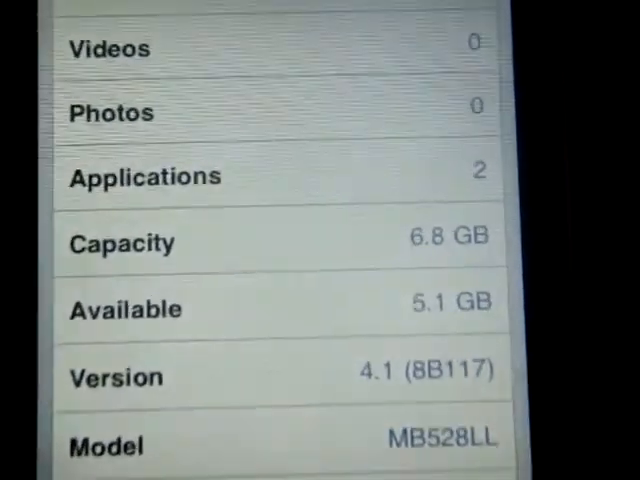
pyautogui.scroll(-3)
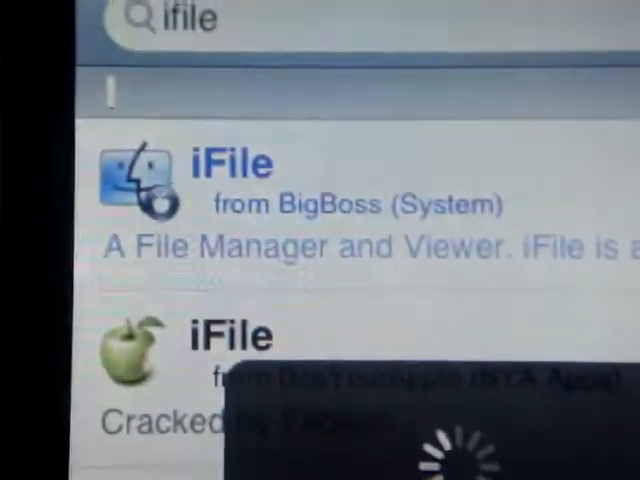
# Locate the BigBoss iFile package in the Cydia search results.
pyautogui.scroll(-3)
pyautogui.write('s')
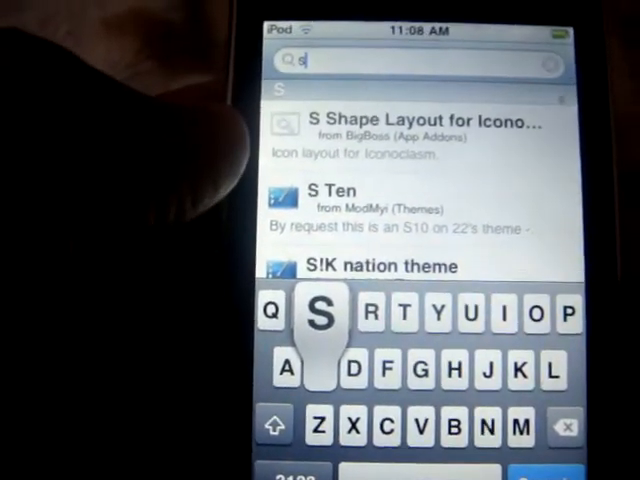
# Search Cydia's catalogue for 'sbsettings'.
pyautogui.write('bsettings')
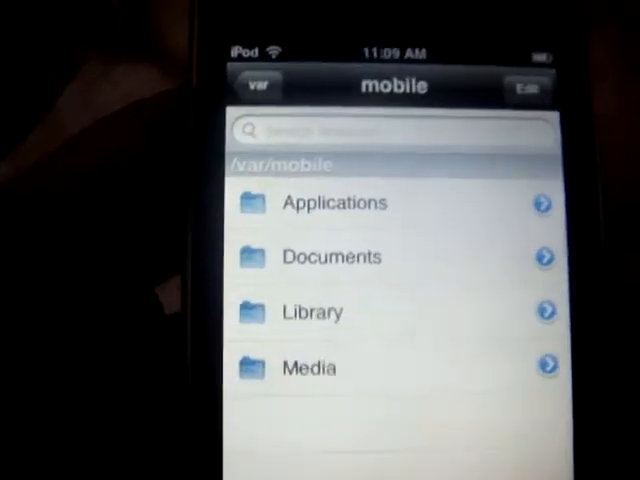
# Navigate up from /var/mobile to the file-system root.
pyautogui.click(258, 84)
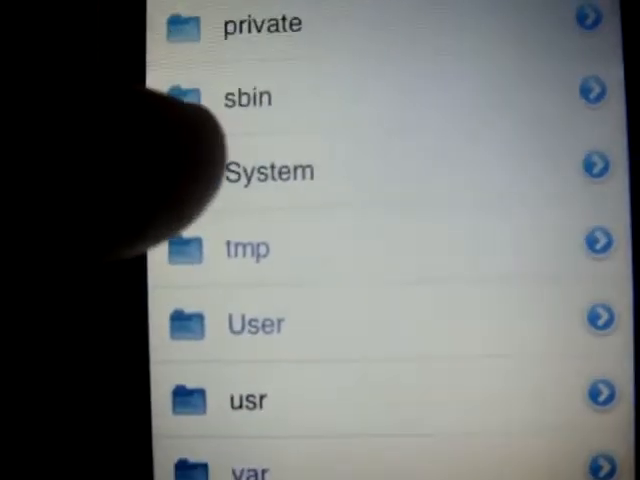
# Browse into System > Library > CoreServices > SpringBoard.app and view its image files.
pyautogui.click(268, 172)
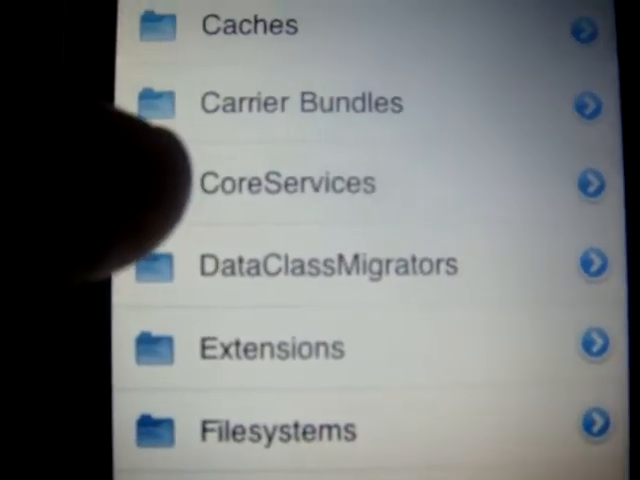
pyautogui.click(288, 182)
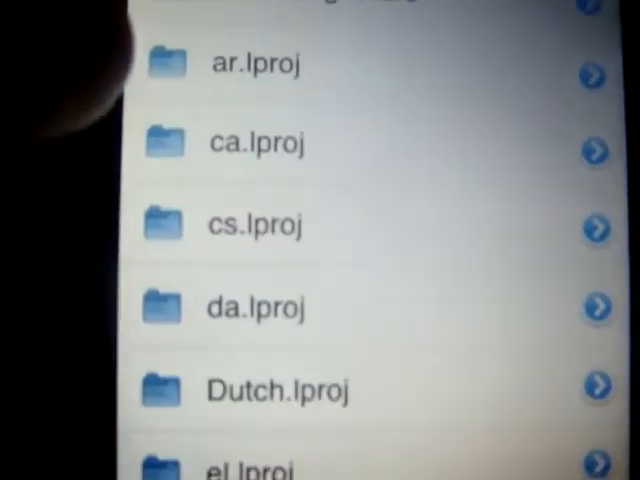
pyautogui.scroll(-3)
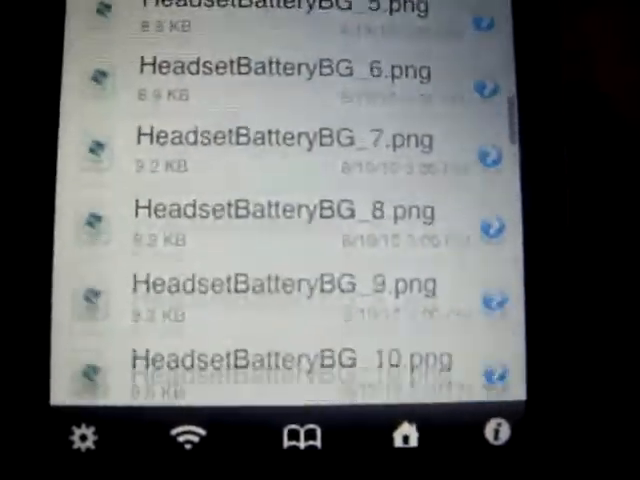
# Locate N72AP.plist in SpringBoard.app and bring up its open options.
pyautogui.scroll(-3)
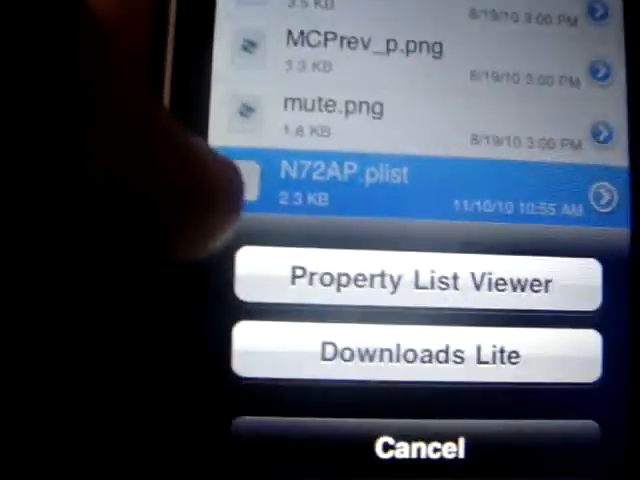
pyautogui.click(416, 282)
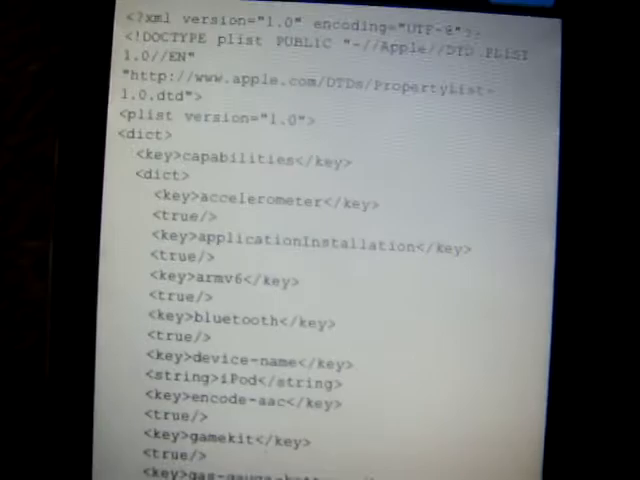
pyautogui.scroll(-3)
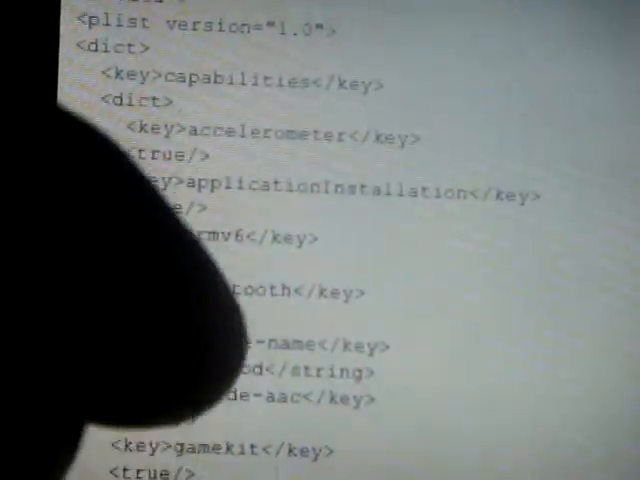
pyautogui.scroll(-3)
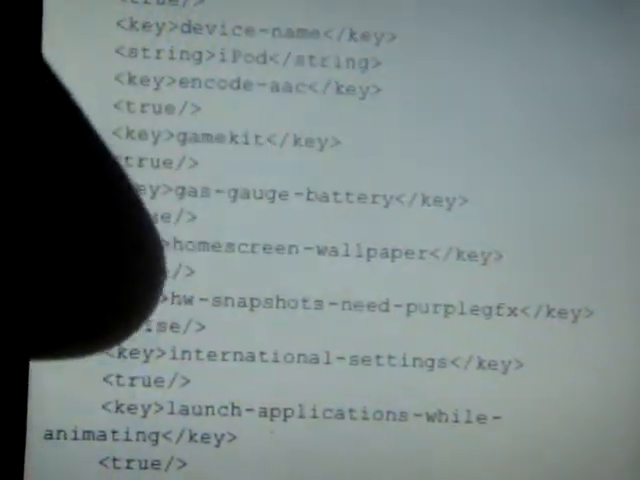
pyautogui.scroll(-3)
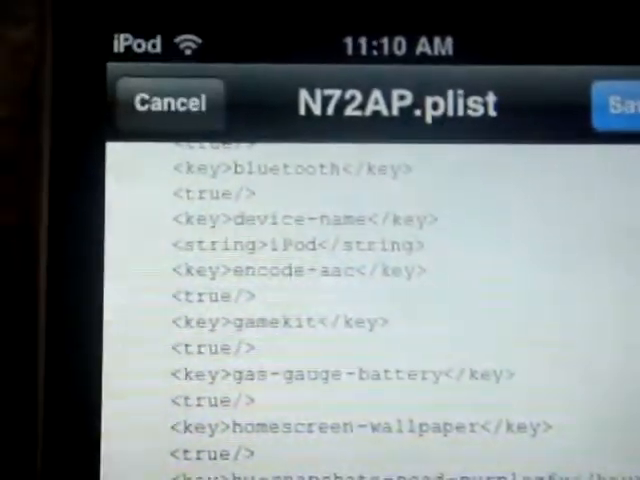
# Change the homescreen-wallpaper key value to <true/>.
pyautogui.scroll(-3)
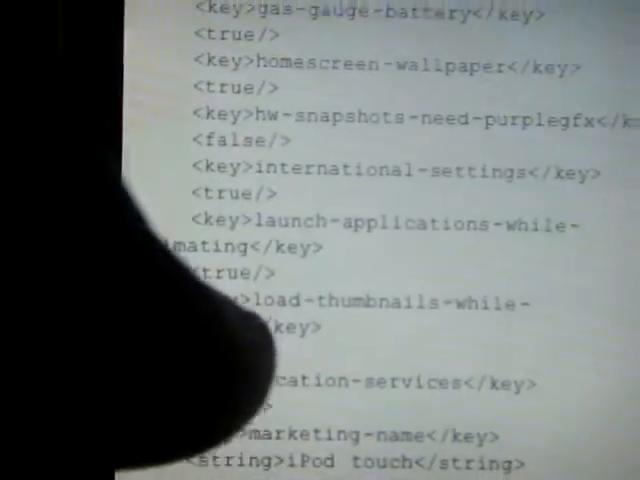
# Change the multitasking key value to <true/>.
pyautogui.scroll(-3)
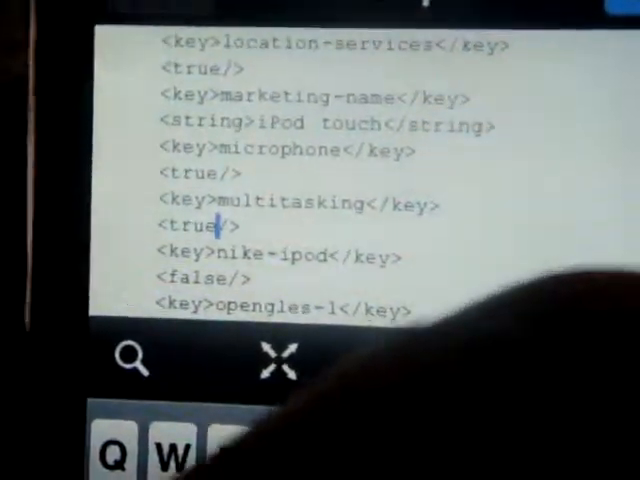
pyautogui.scroll(-3)
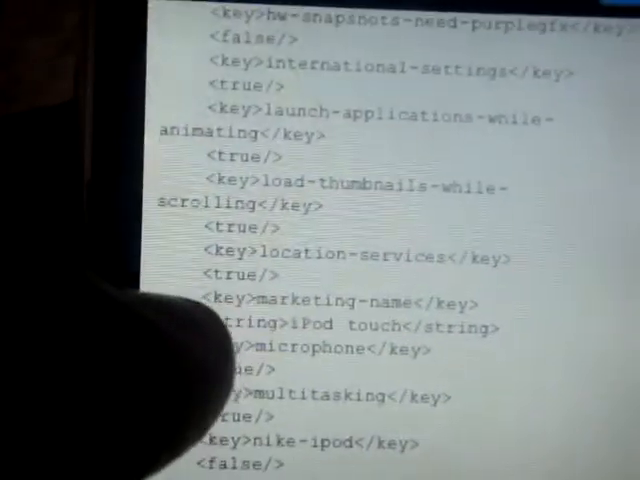
pyautogui.scroll(3)
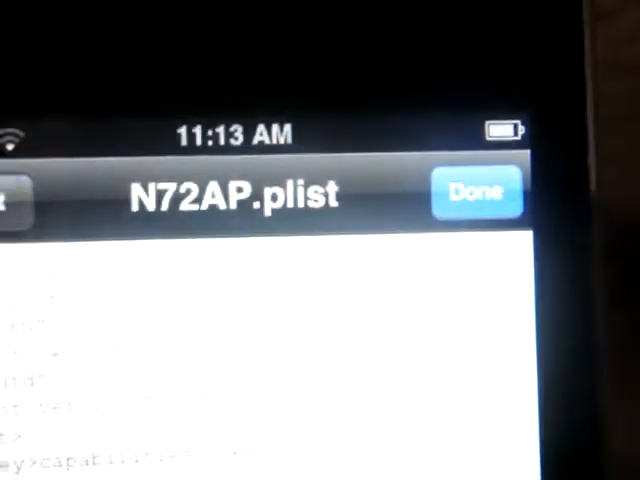
pyautogui.click(478, 190)
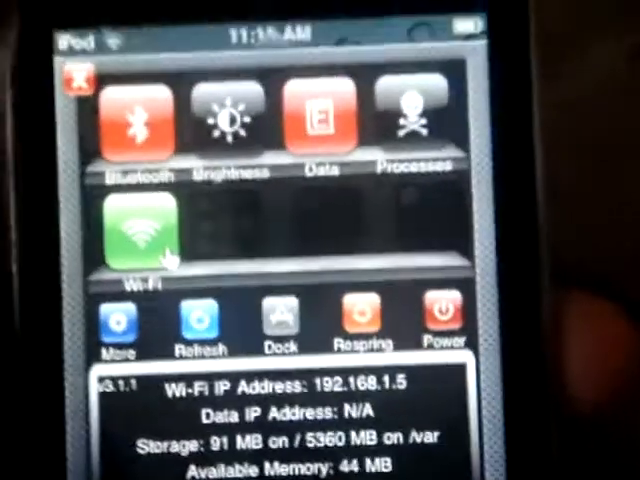
# Respring the device from the SBSettings panel.
pyautogui.click(364, 324)
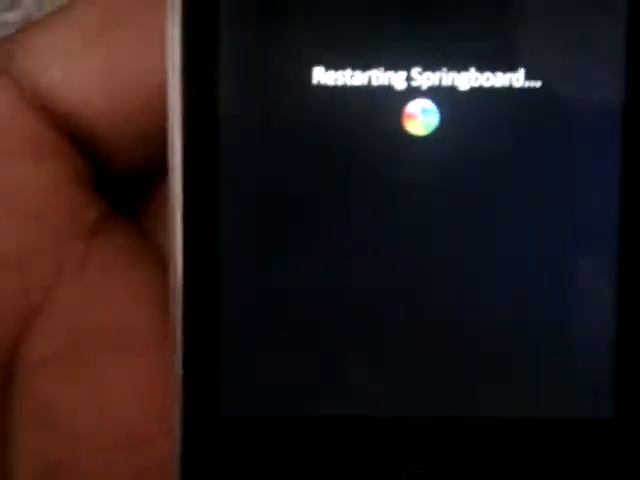